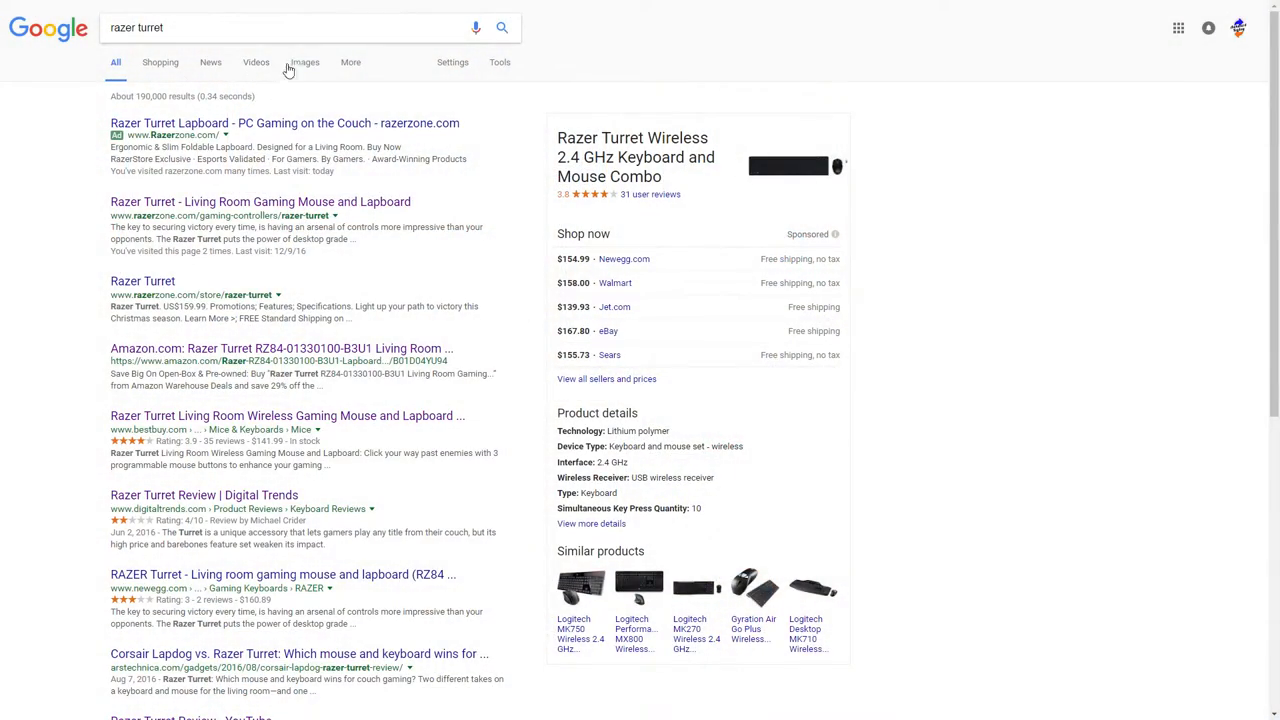
Step: Show the 'razer turret' image results with an upright keyboard photo in the preview panel
{"action": "left_click", "coordinate": [304, 62]}
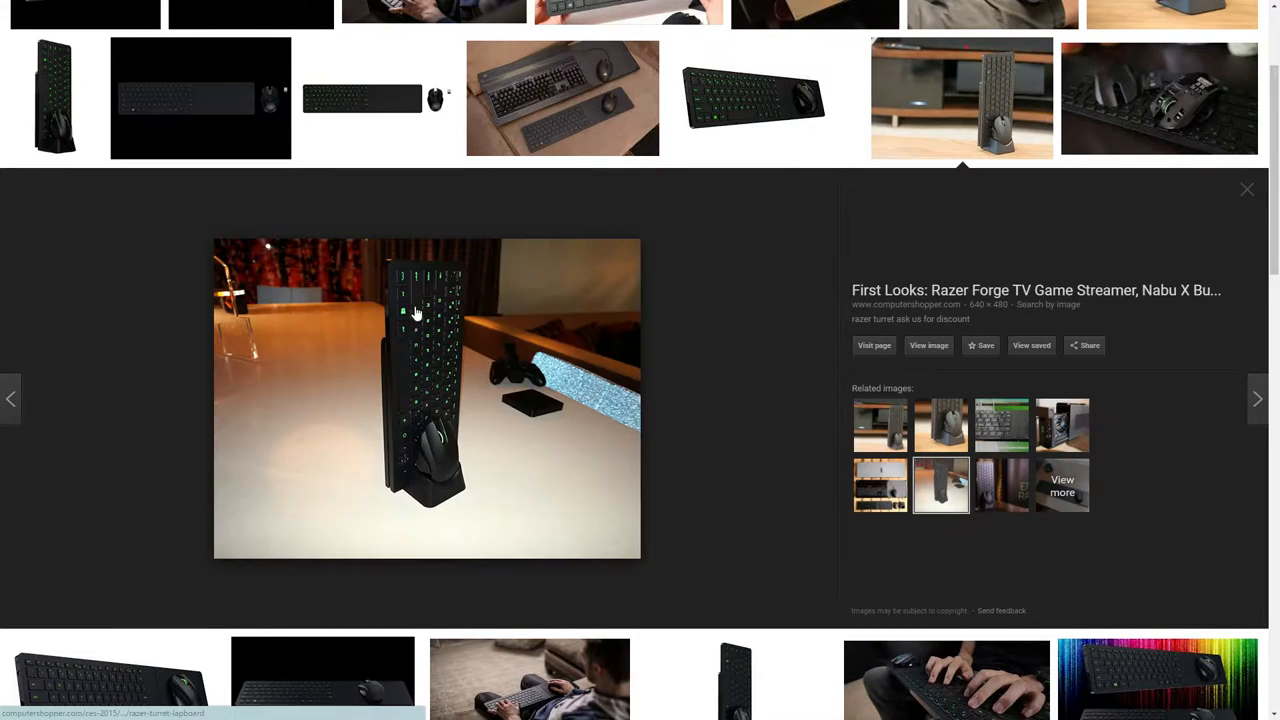
{"action": "mouse_move", "coordinate": [450, 304]}
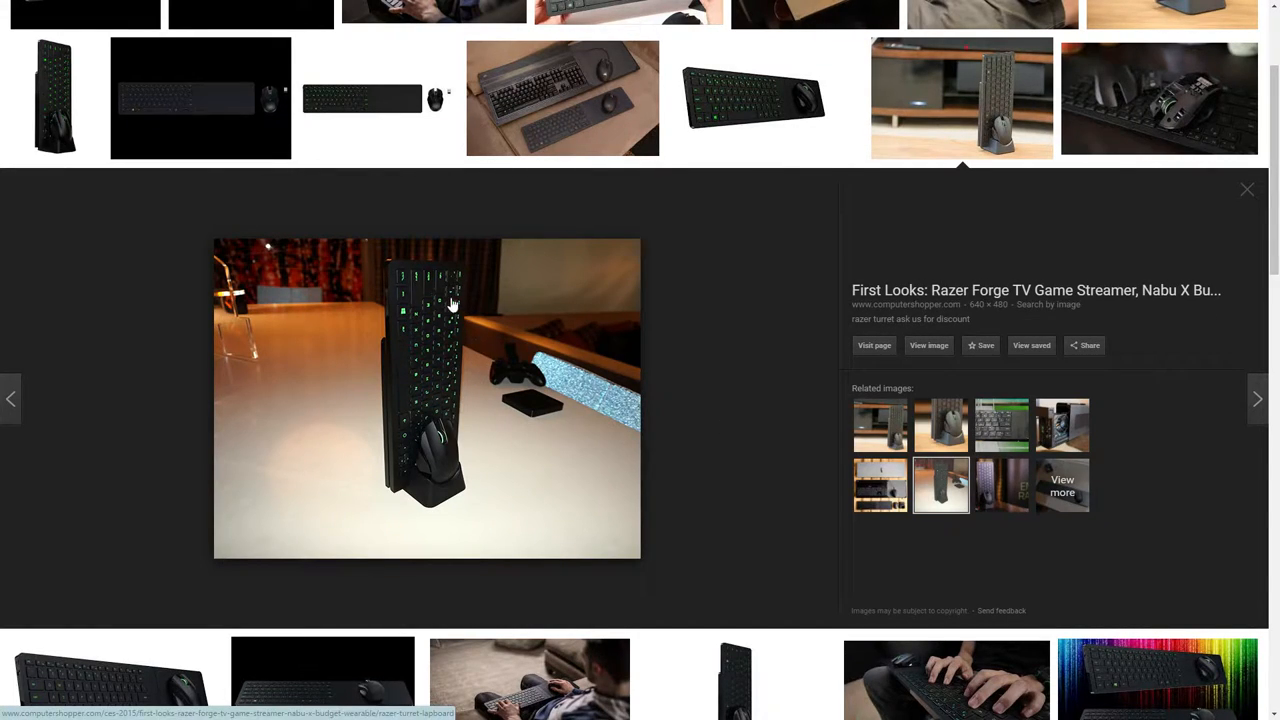